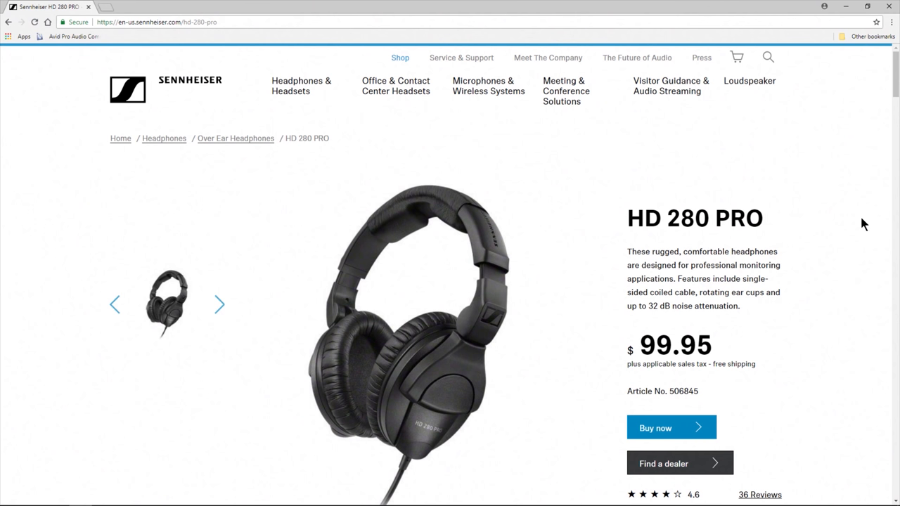
{"action": "mouse_move", "coordinate": [875, 236]}
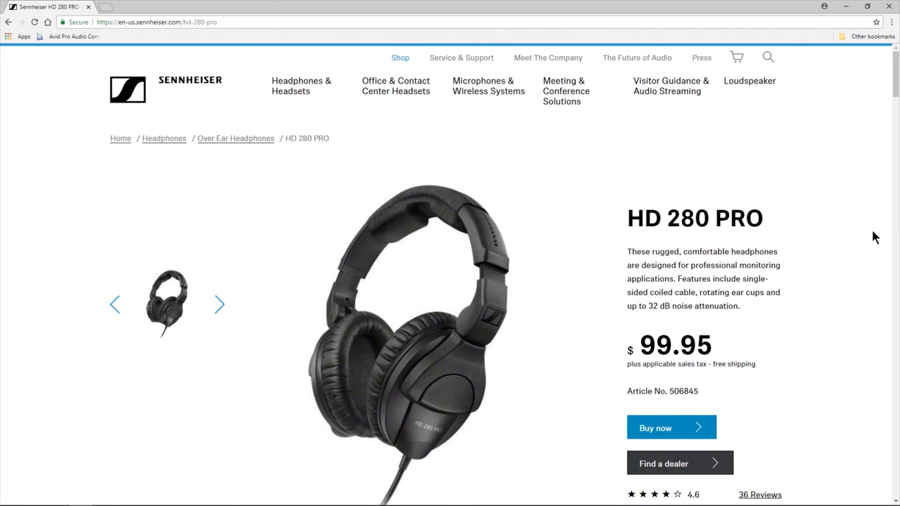
{"action": "scroll", "scroll_direction": "down", "scroll_amount": 3}
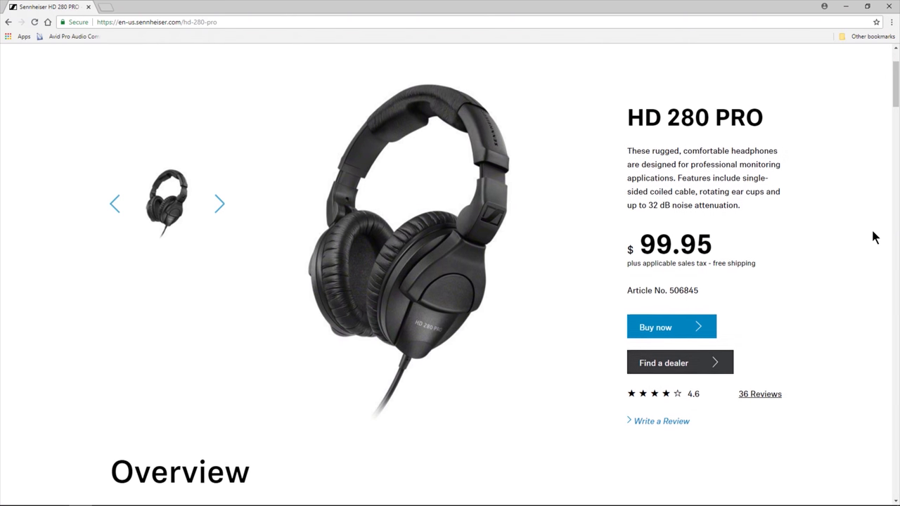